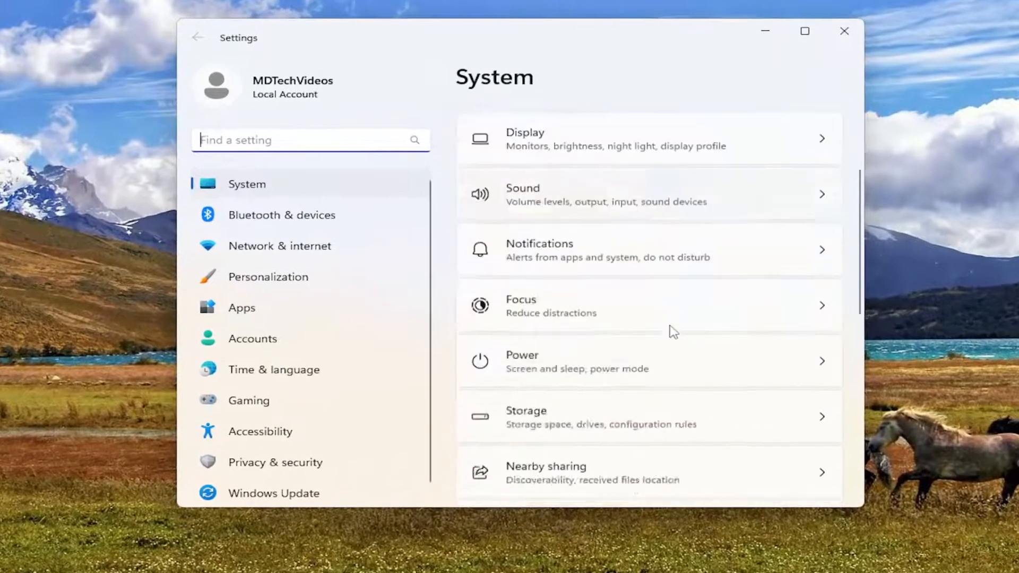
Scroll the System About page down to the Related links section
{"action": "scroll", "scroll_direction": "down", "scroll_amount": 3}
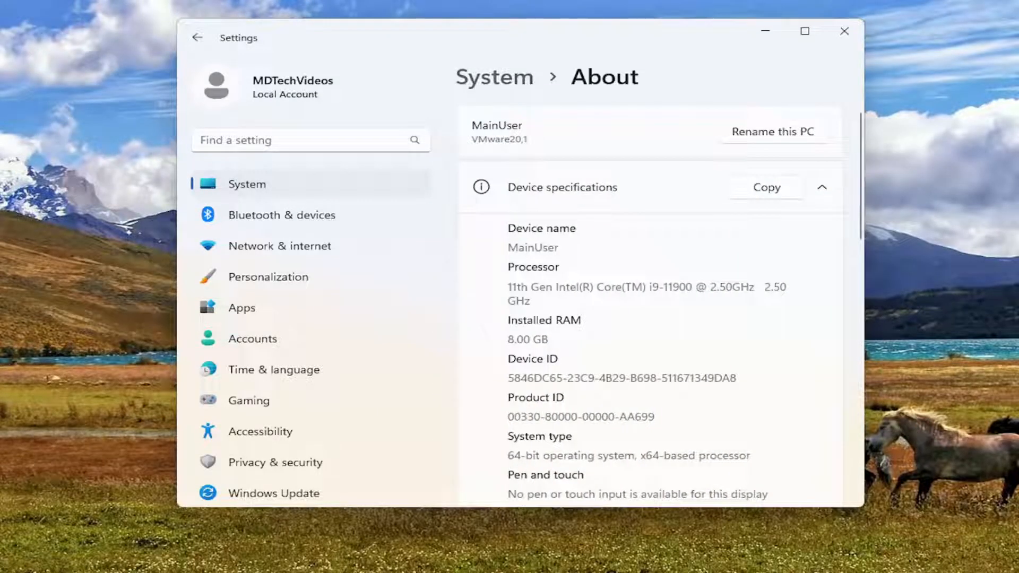
{"action": "scroll", "scroll_direction": "down", "scroll_amount": 3}
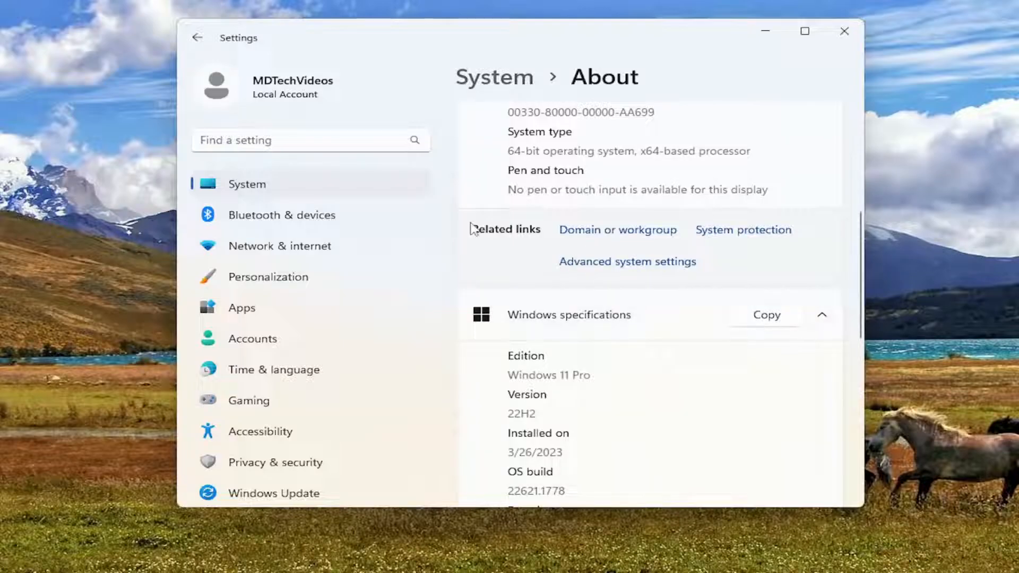
{"action": "mouse_move", "coordinate": [592, 269]}
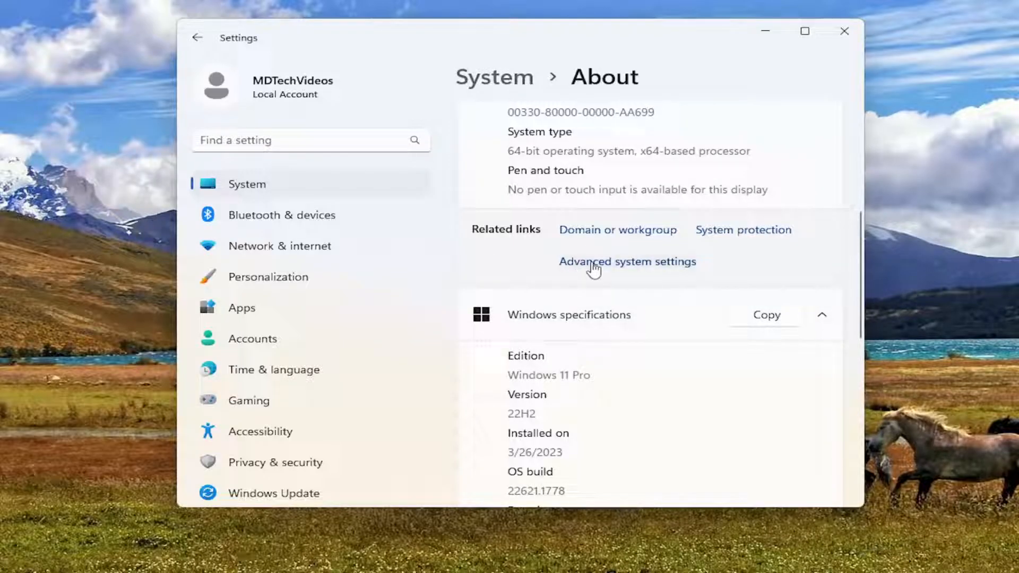
Reach Device Installation Settings via Advanced system settings' Hardware section
{"action": "left_click", "coordinate": [626, 261]}
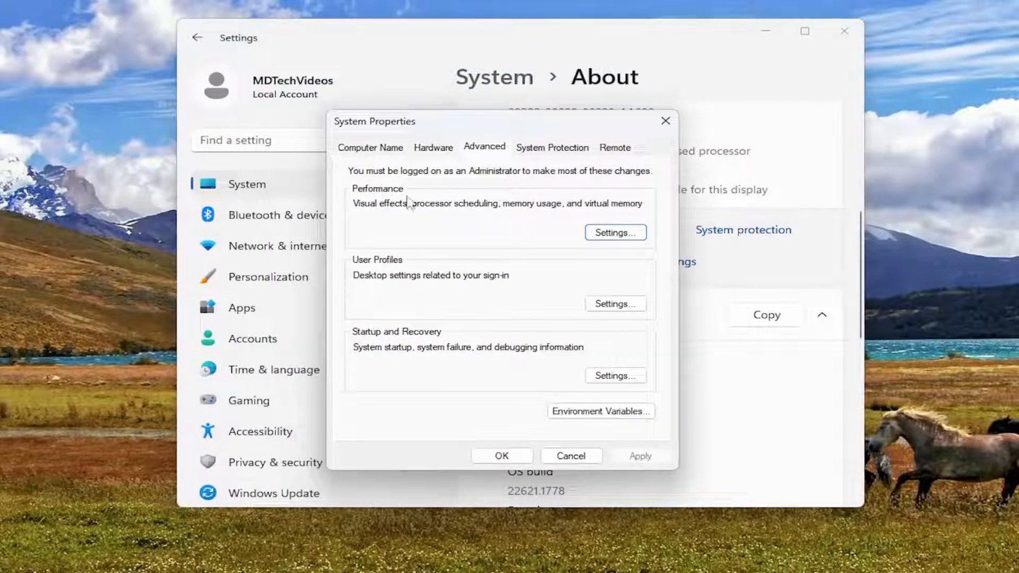
{"action": "left_click", "coordinate": [433, 147]}
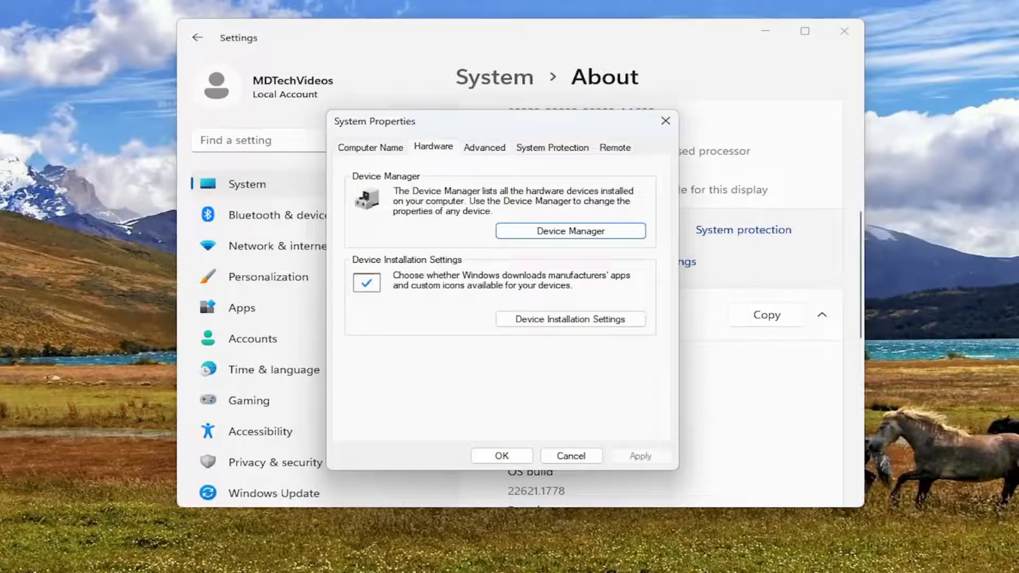
{"action": "mouse_move", "coordinate": [552, 328]}
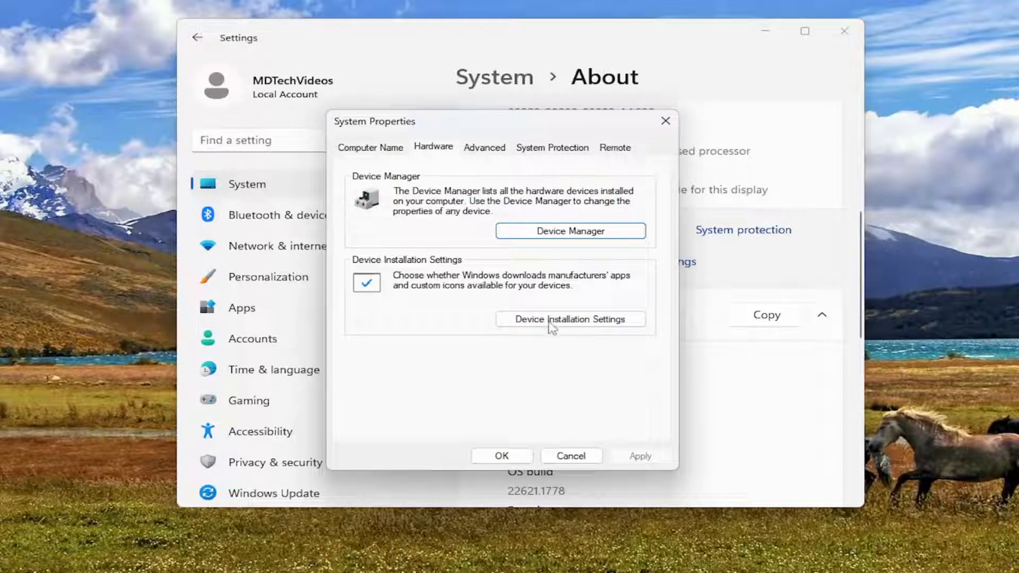
{"action": "left_click", "coordinate": [570, 320]}
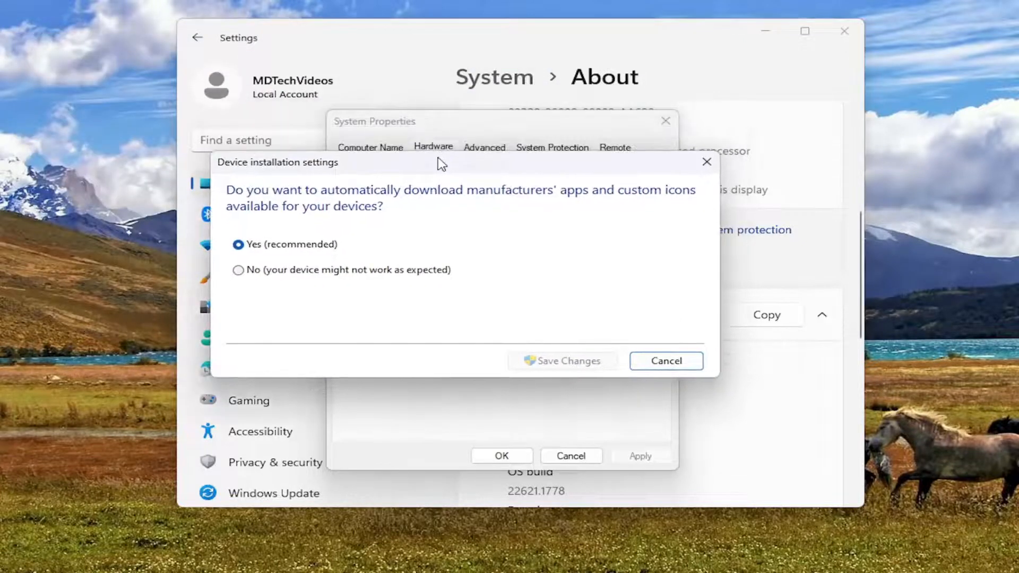
Choose 'No' for automatic device app downloads, save the change and close System Properties
{"action": "left_click", "coordinate": [239, 270]}
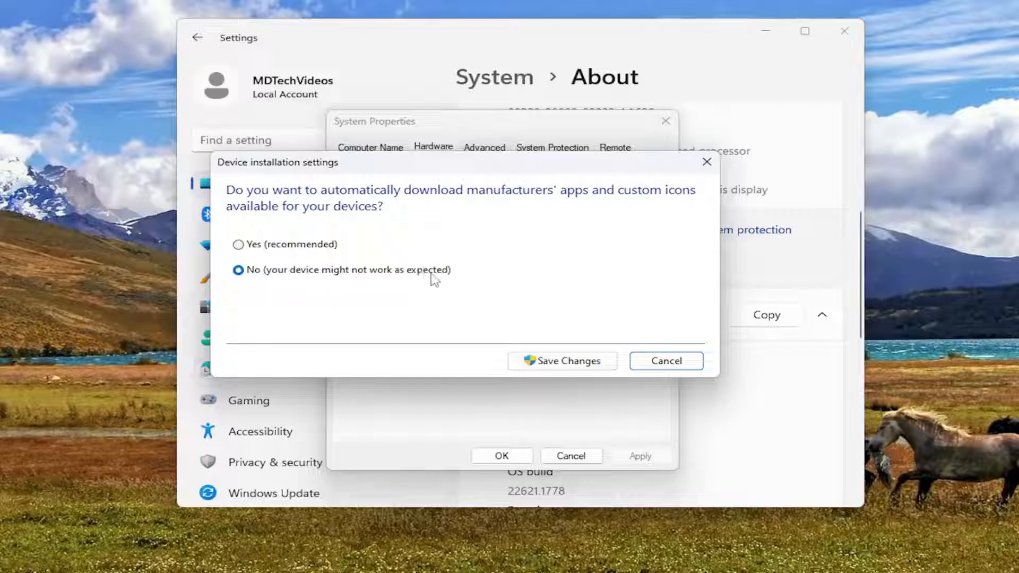
{"action": "mouse_move", "coordinate": [312, 185]}
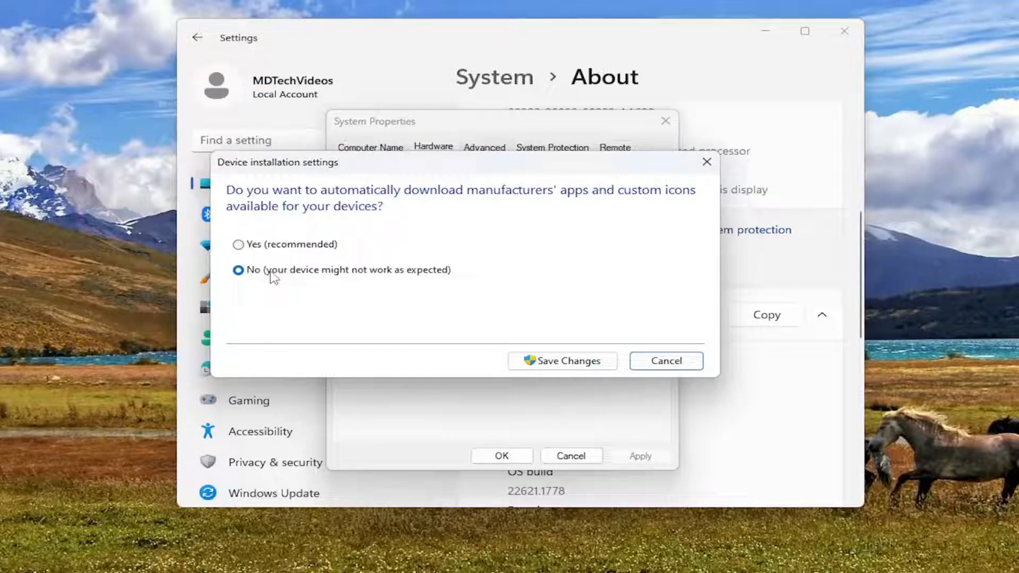
{"action": "mouse_move", "coordinate": [289, 279]}
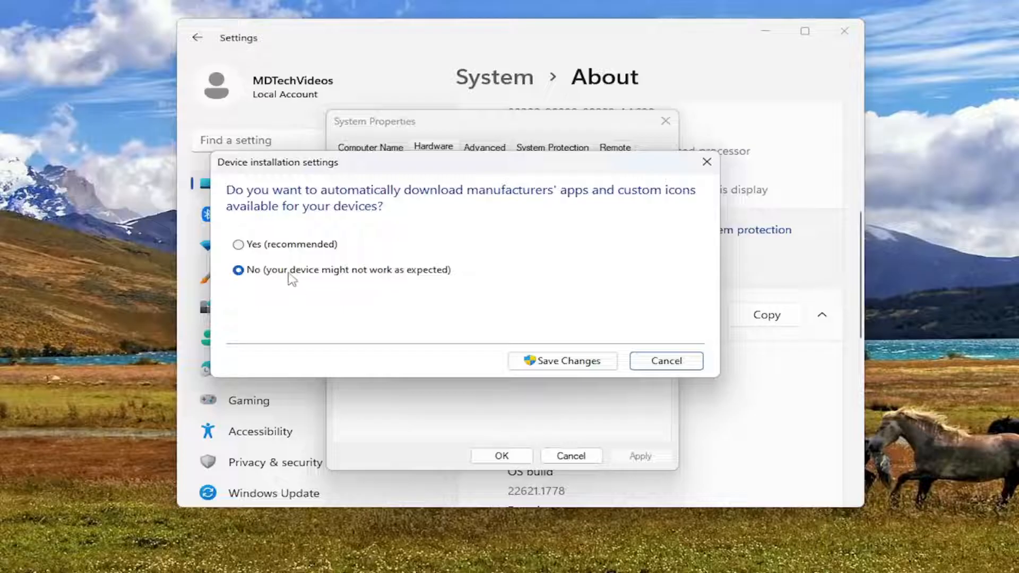
{"action": "mouse_move", "coordinate": [288, 254]}
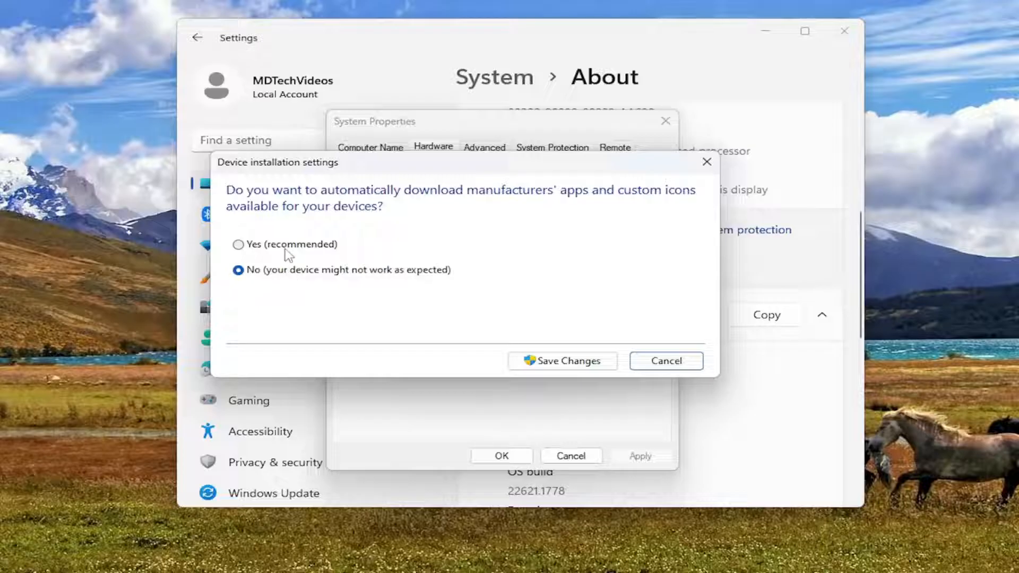
{"action": "mouse_move", "coordinate": [306, 274]}
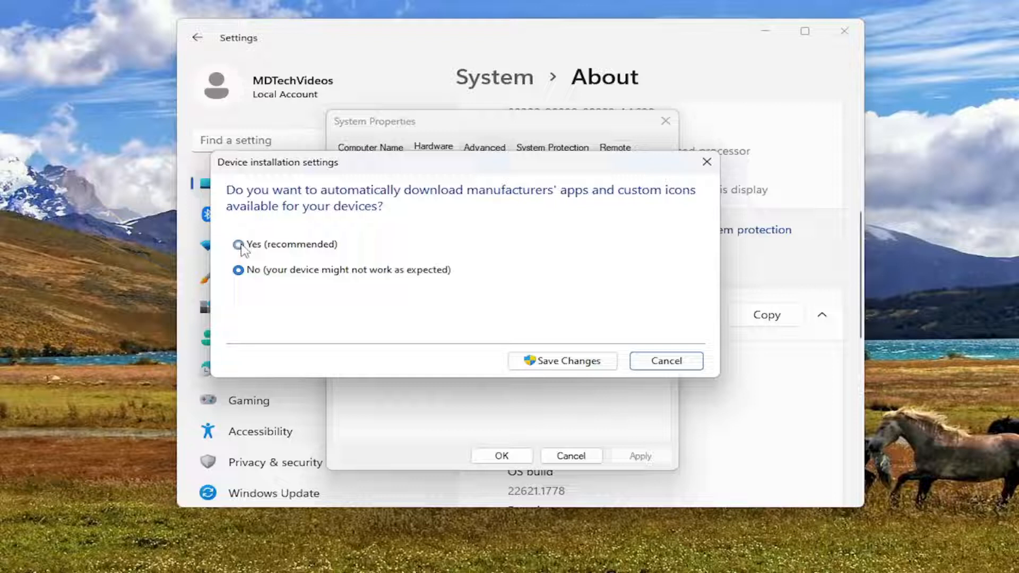
{"action": "left_click", "coordinate": [242, 245]}
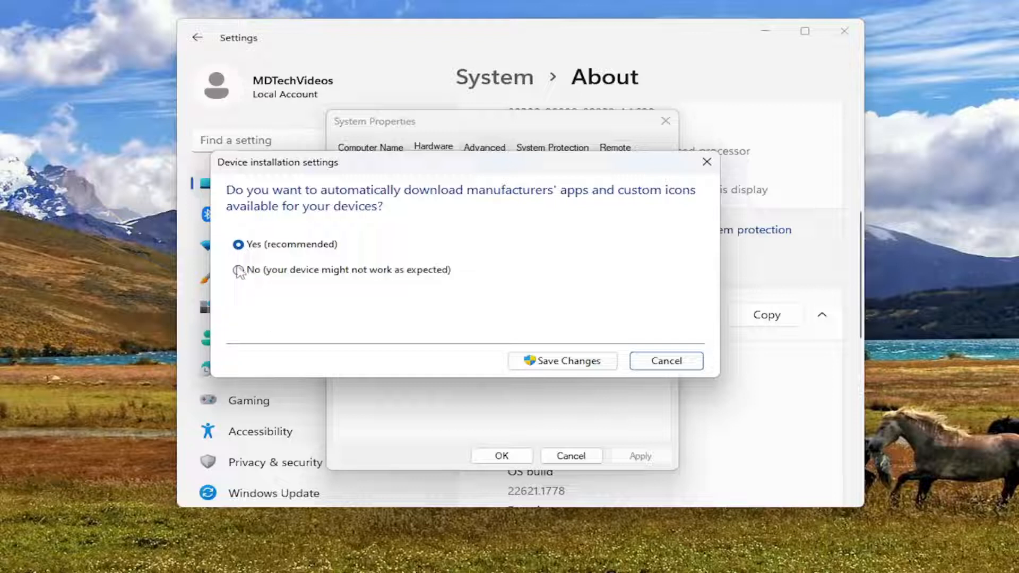
{"action": "left_click", "coordinate": [241, 269]}
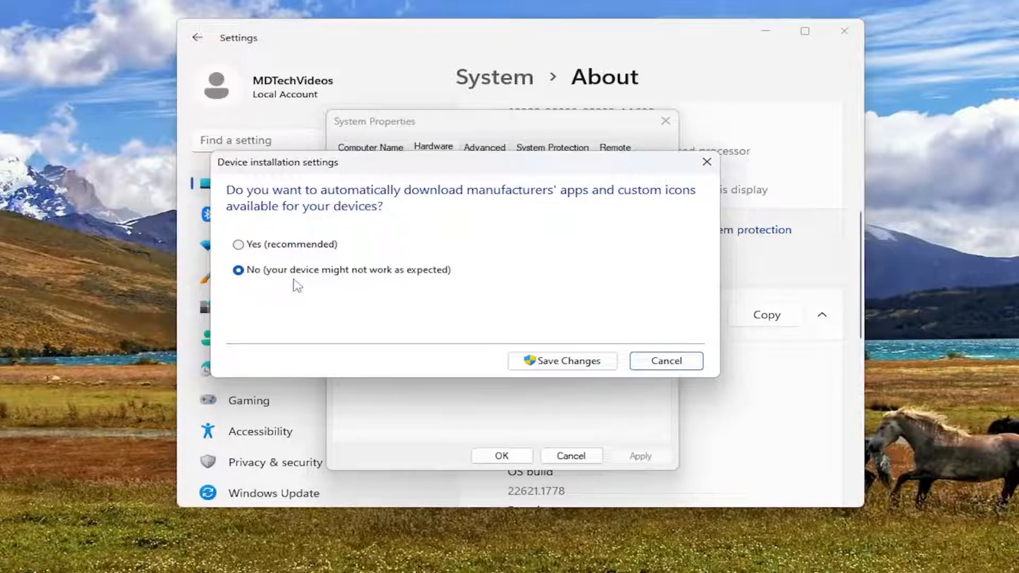
{"action": "mouse_move", "coordinate": [292, 274]}
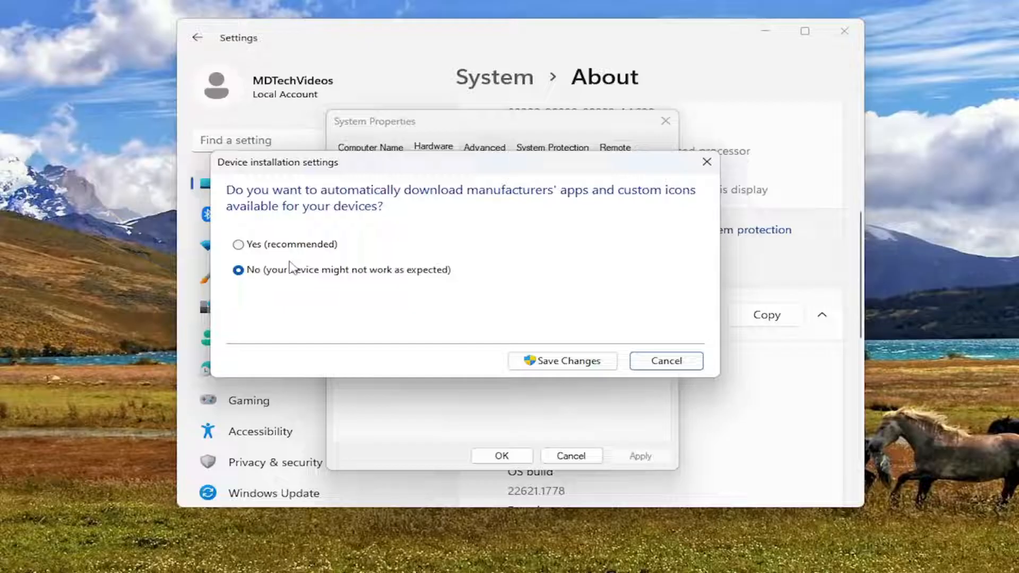
{"action": "mouse_move", "coordinate": [221, 245]}
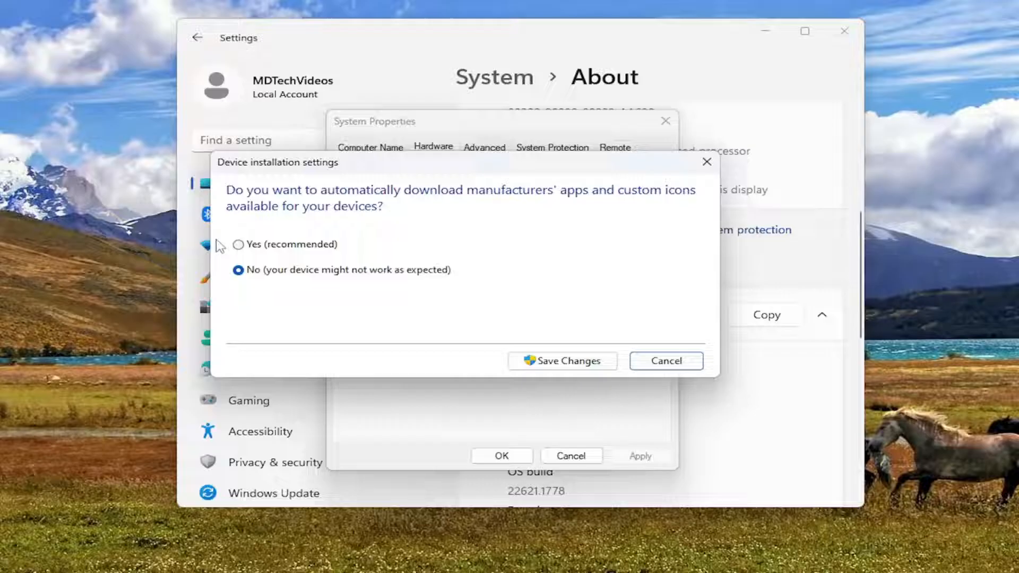
{"action": "mouse_move", "coordinate": [569, 361]}
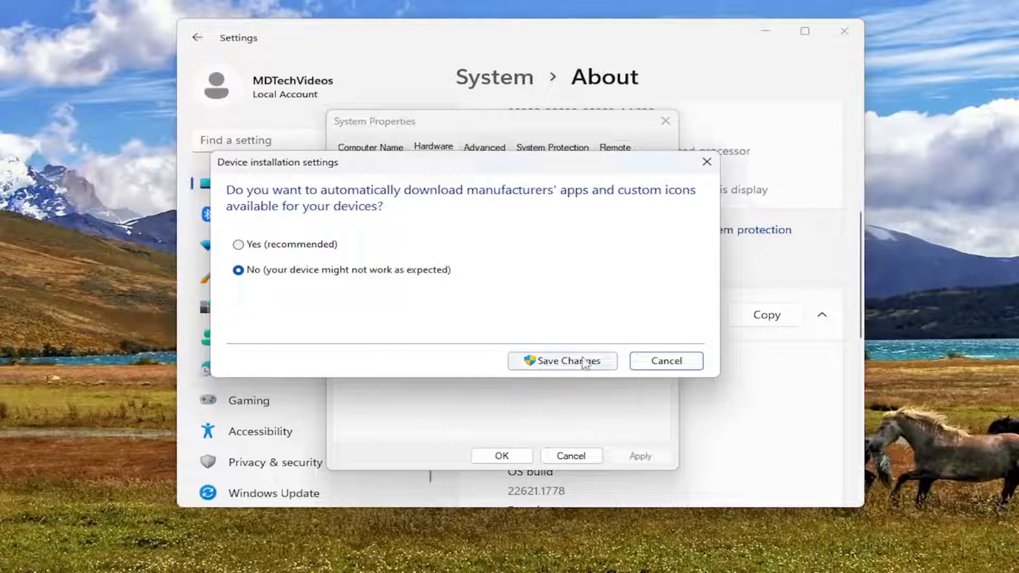
{"action": "left_click", "coordinate": [238, 244]}
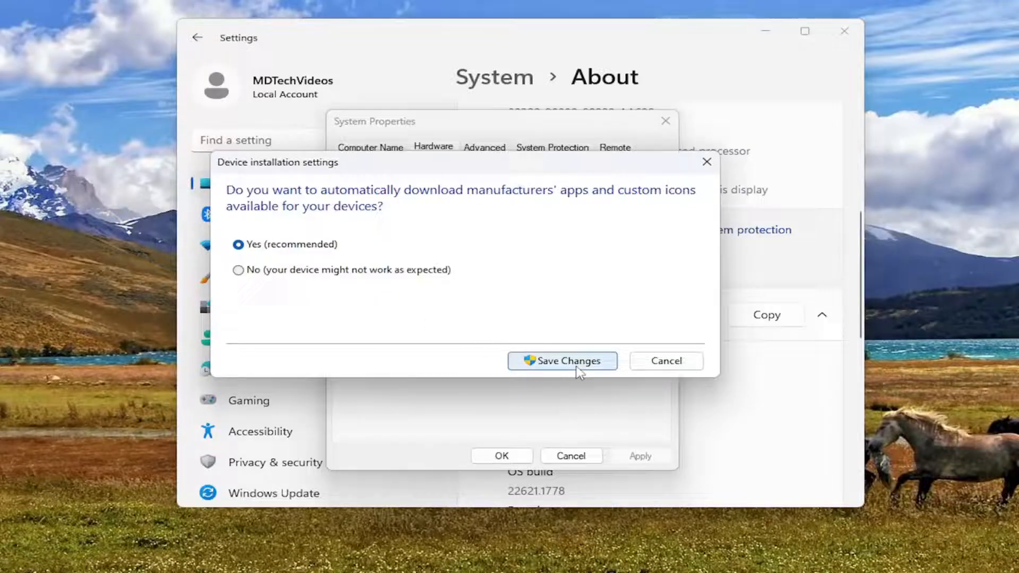
{"action": "left_click", "coordinate": [562, 361]}
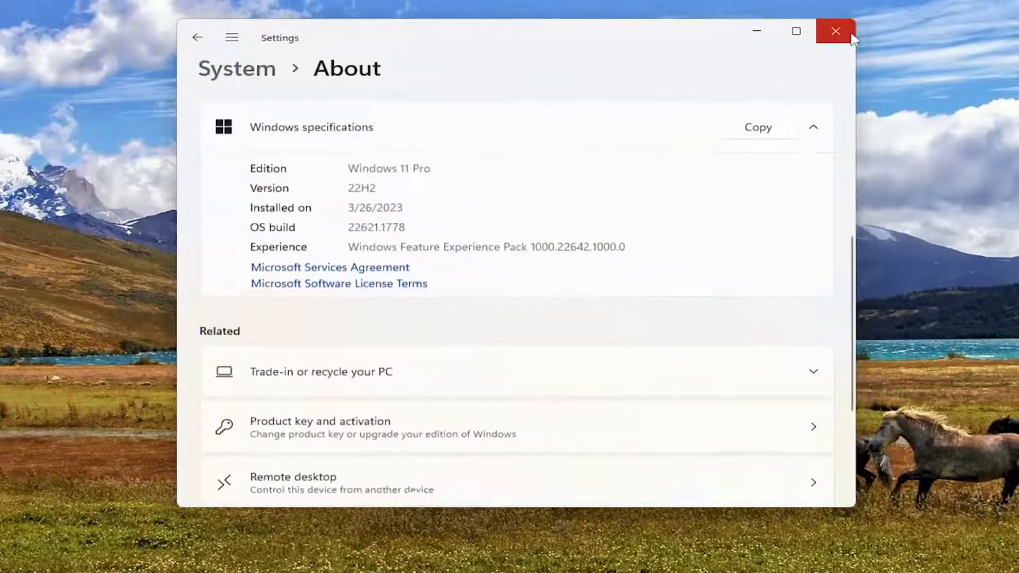
Close Settings, search 'cmd' and launch Command Prompt as administrator, approving UAC
{"action": "left_click", "coordinate": [835, 31]}
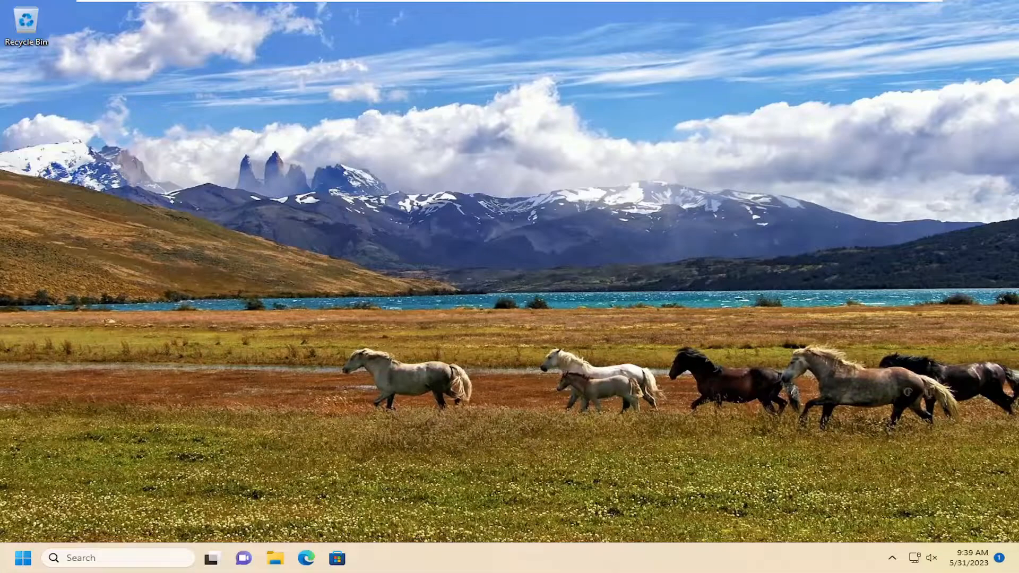
{"action": "left_click", "coordinate": [119, 558]}
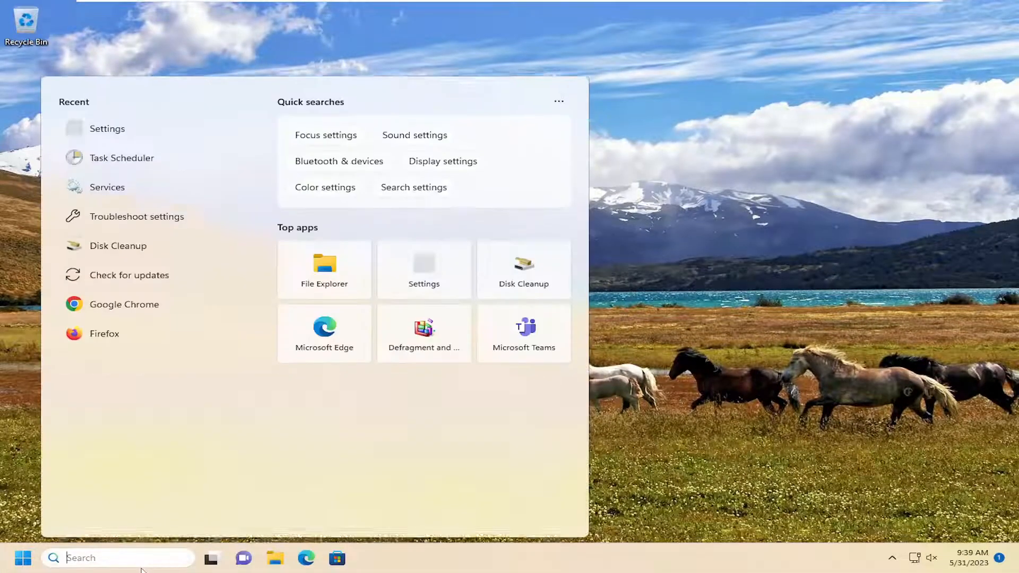
{"action": "type", "text": "cmd"}
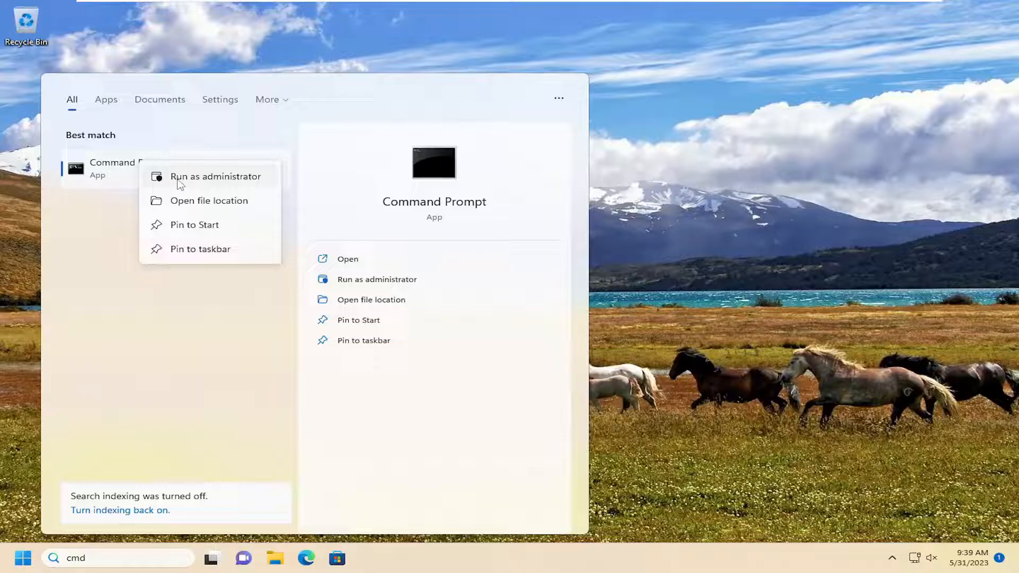
{"action": "left_click", "coordinate": [214, 176]}
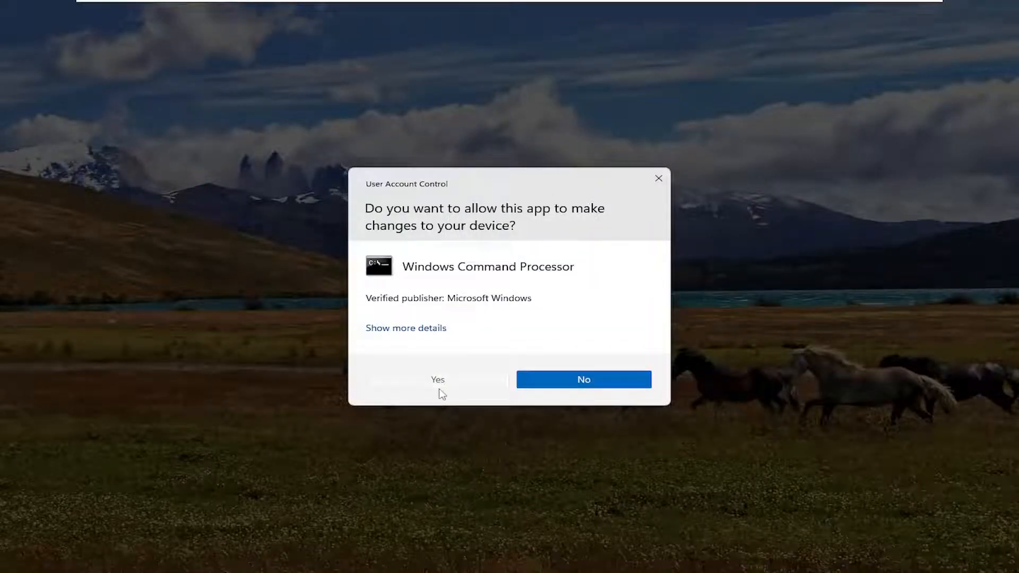
{"action": "left_click", "coordinate": [438, 380]}
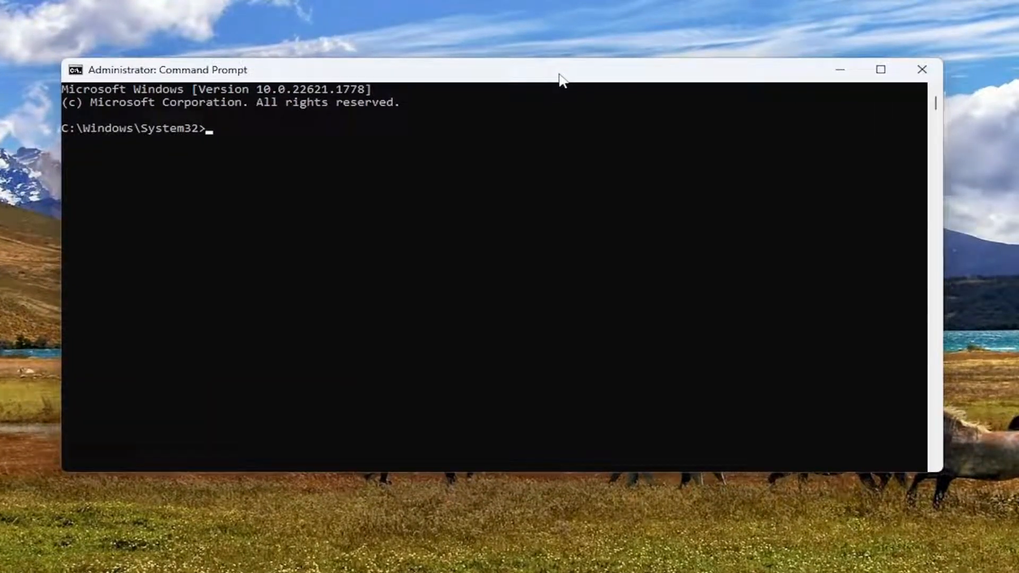
Enter the command sfc /scannow at the admin prompt without running it yet
{"action": "type", "text": "sfc"}
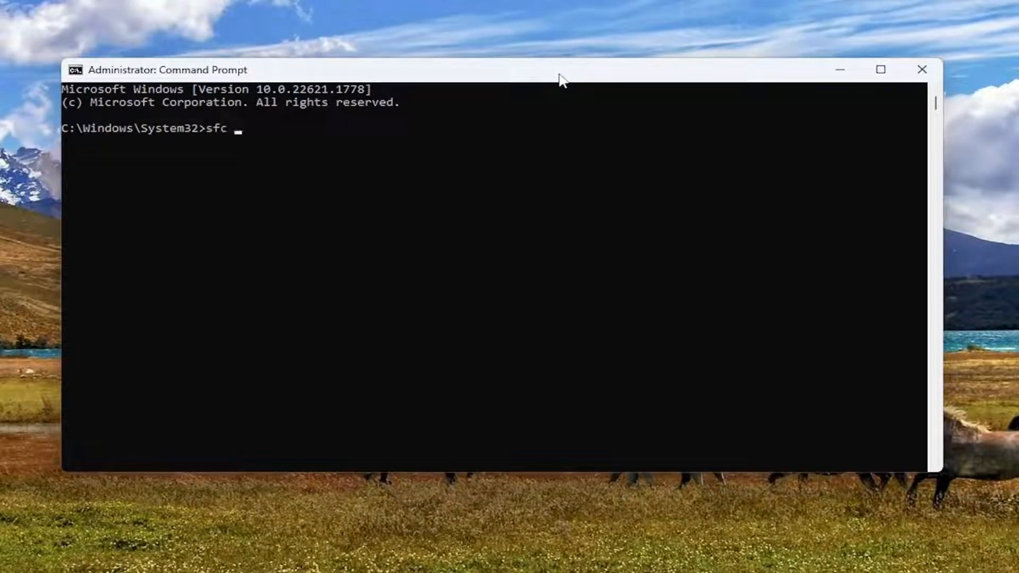
{"action": "type", "text": "/scann"}
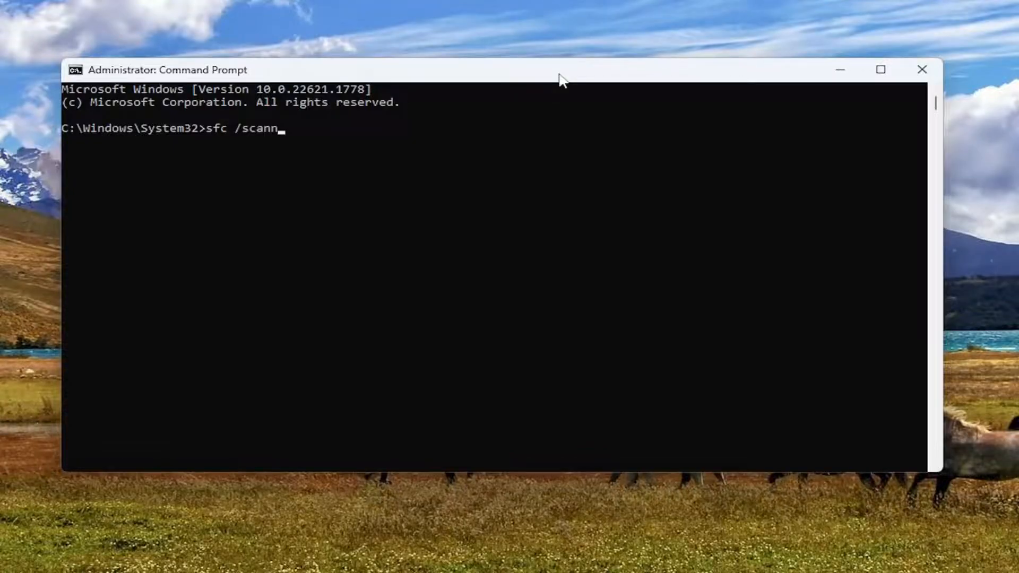
{"action": "type", "text": "ow"}
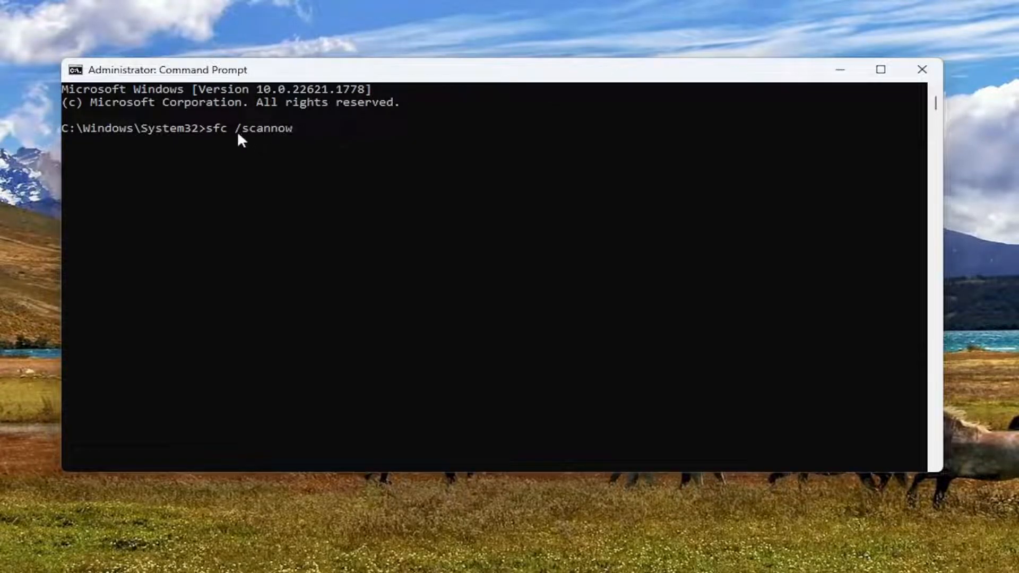
{"action": "mouse_move", "coordinate": [233, 175]}
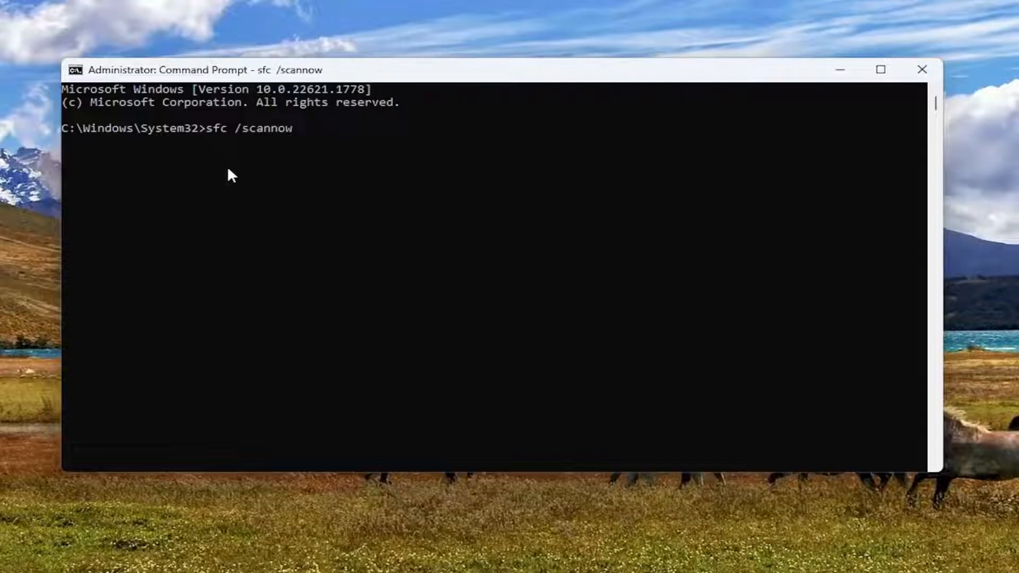
{"action": "key", "text": "Return"}
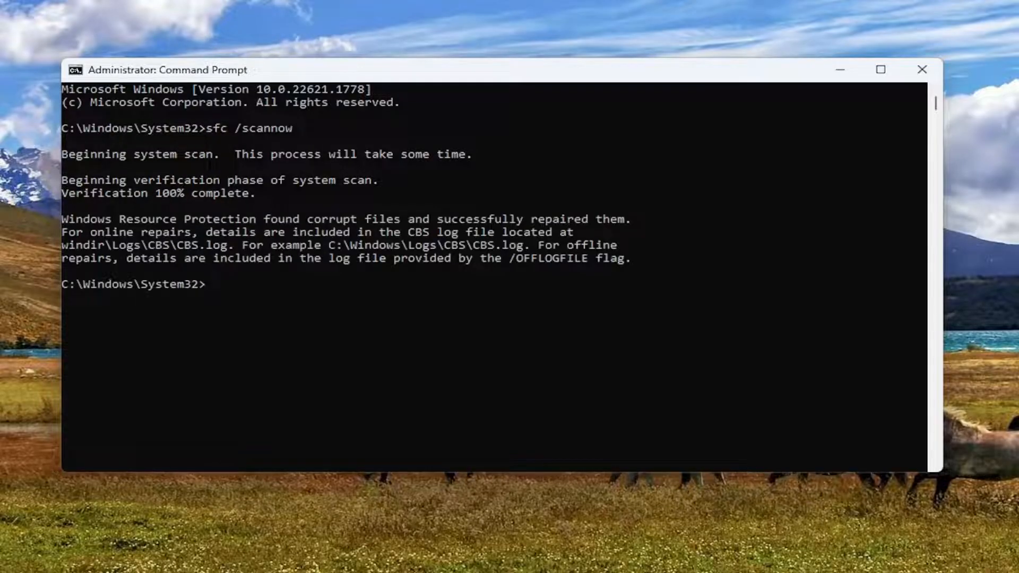
{"action": "mouse_move", "coordinate": [114, 327]}
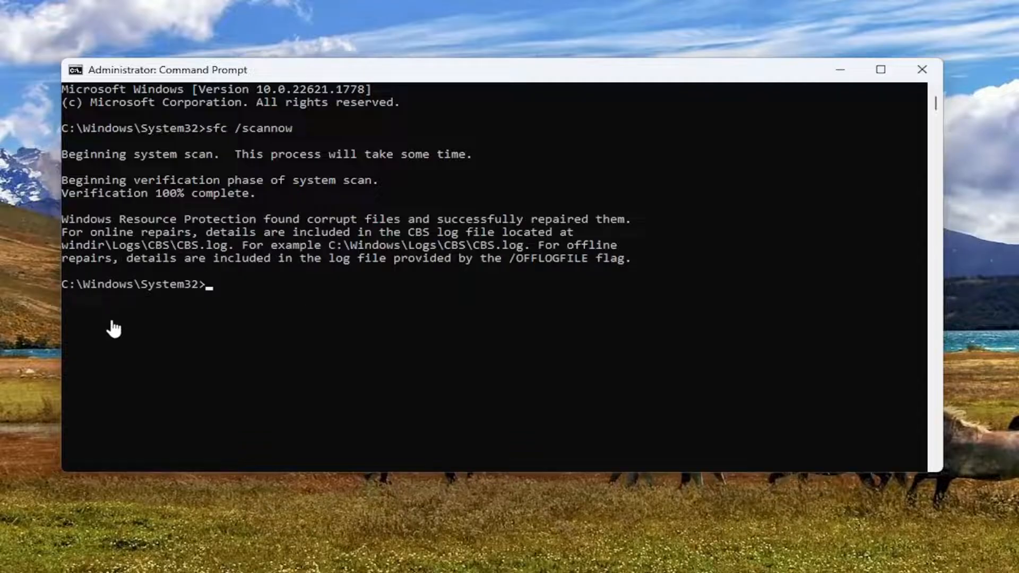
{"action": "mouse_move", "coordinate": [331, 250]}
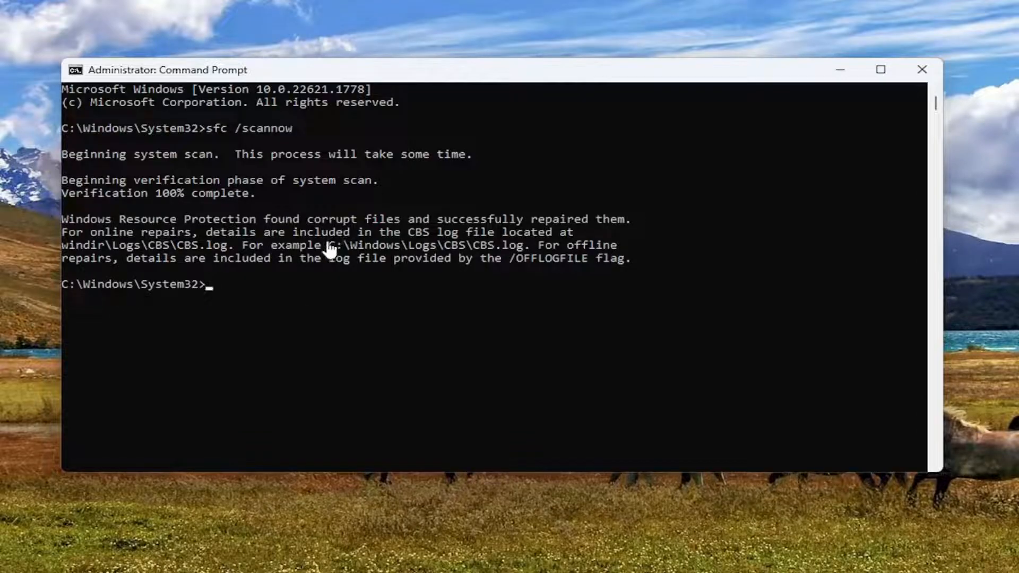
{"action": "mouse_move", "coordinate": [220, 227]}
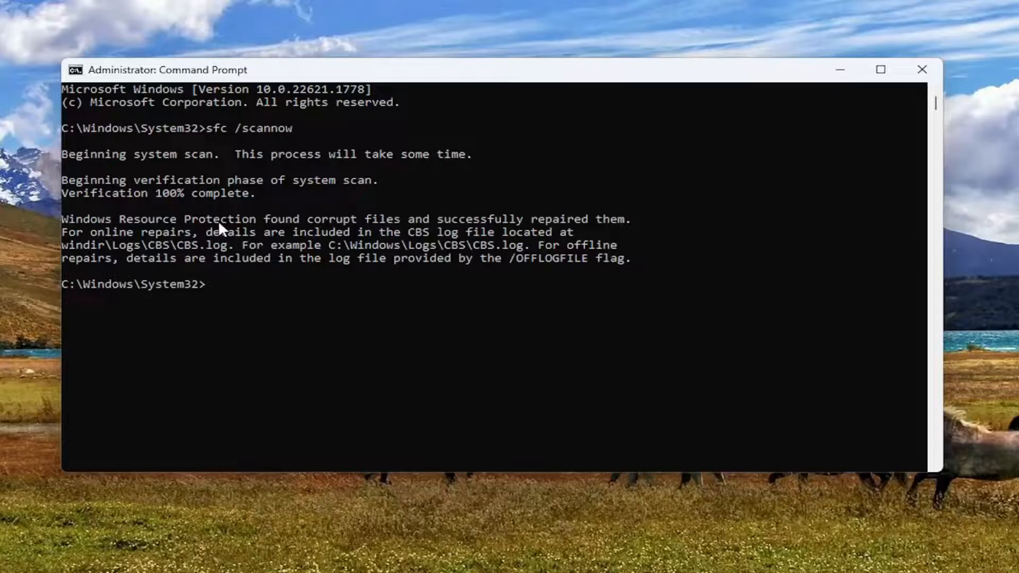
{"action": "mouse_move", "coordinate": [253, 266]}
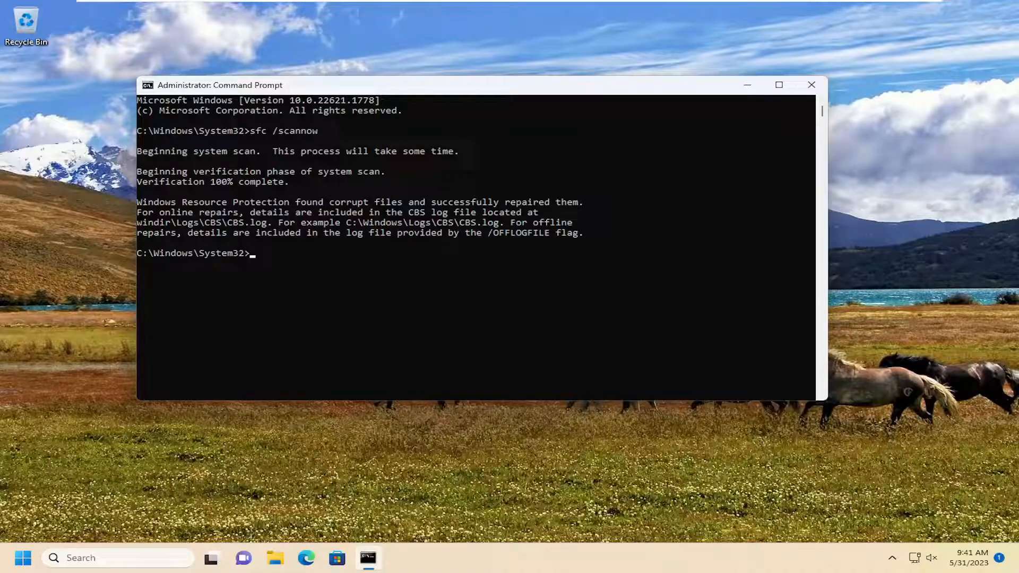
Close Command Prompt and restart the PC from the Start button's quick menu
{"action": "left_click", "coordinate": [810, 85]}
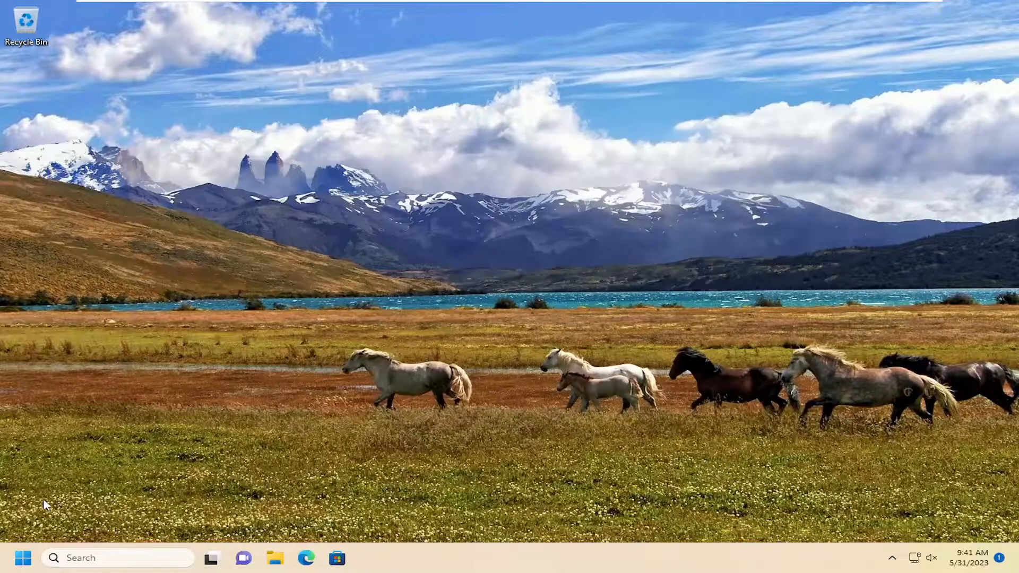
{"action": "right_click", "coordinate": [23, 558]}
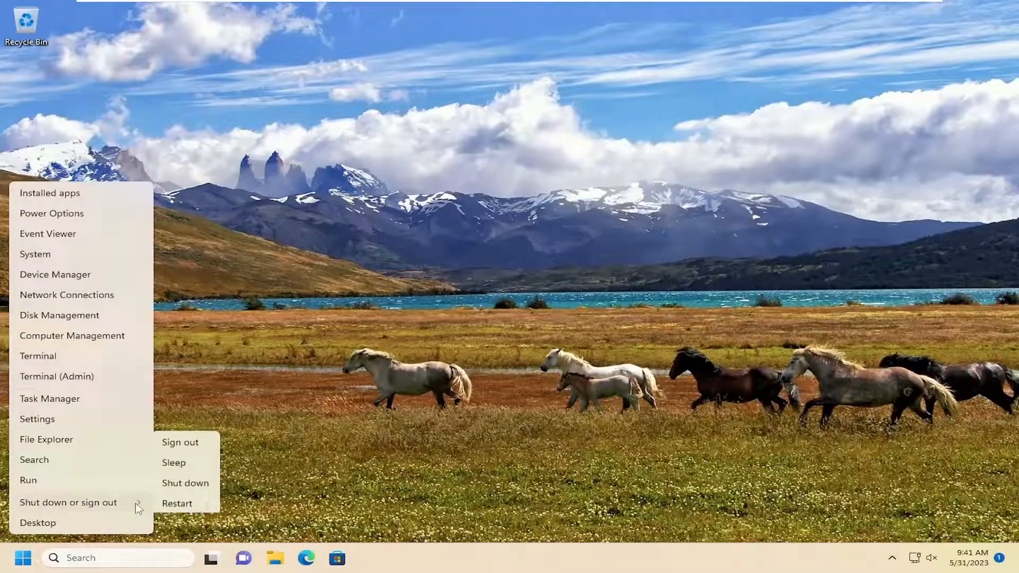
{"action": "left_click", "coordinate": [181, 442]}
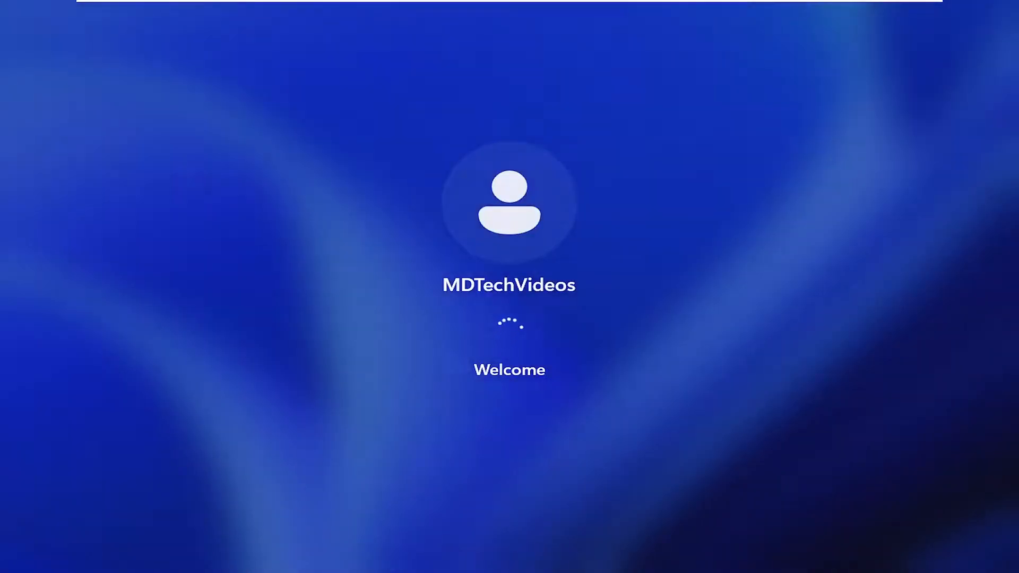